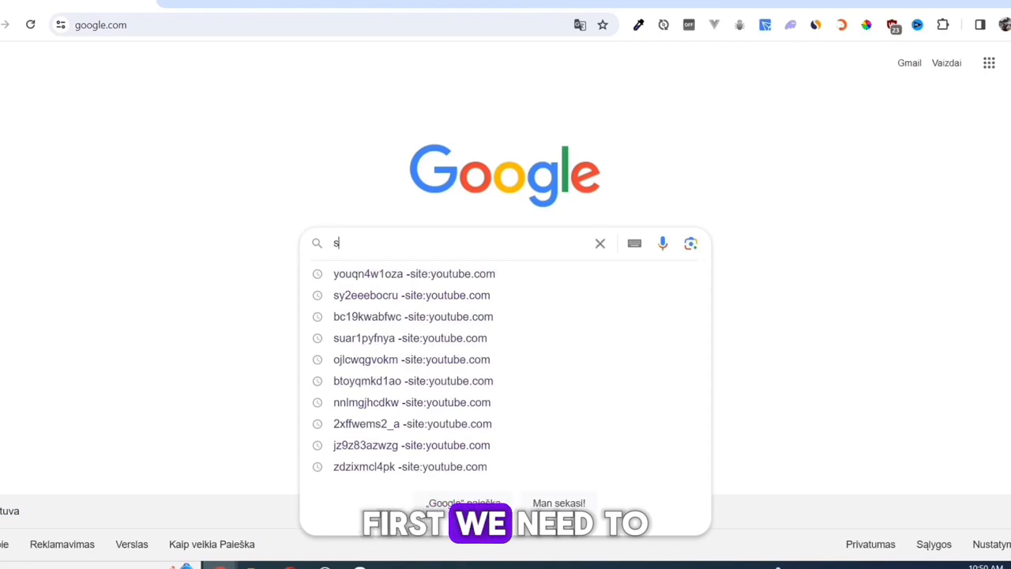
# Step: Search Google for 'store.steam', reach the Steam store and download the SteamSetup installer
pyautogui.write('store.steam')
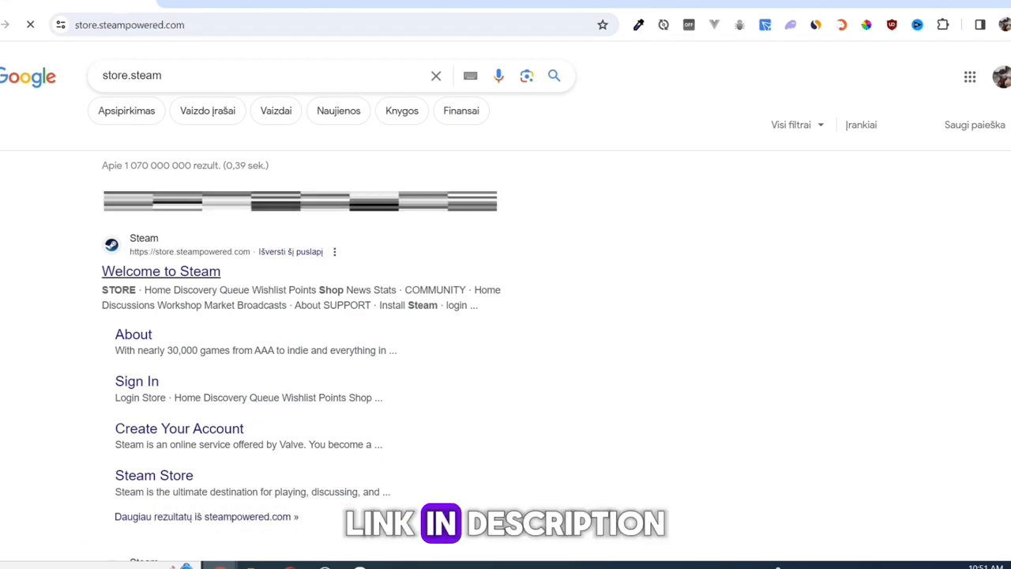
pyautogui.click(161, 272)
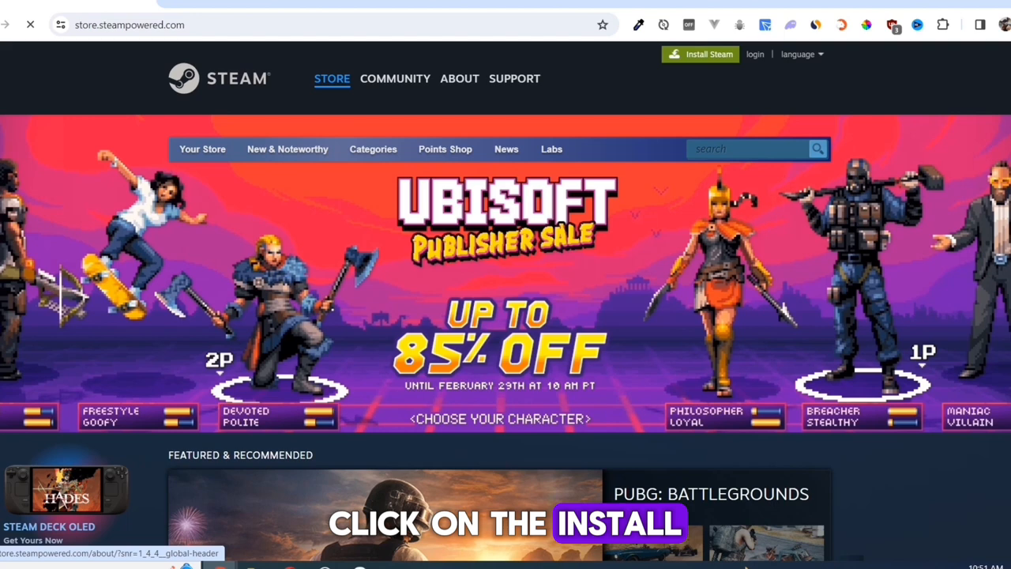
pyautogui.click(458, 79)
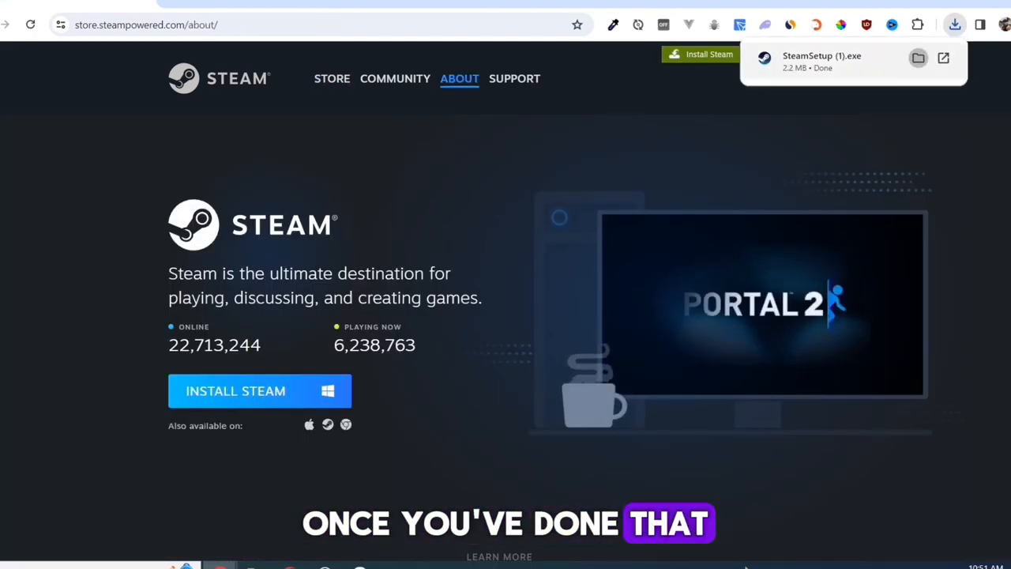
# Step: Run the downloaded SteamSetup from its folder and proceed through the installer's welcome step
pyautogui.click(917, 56)
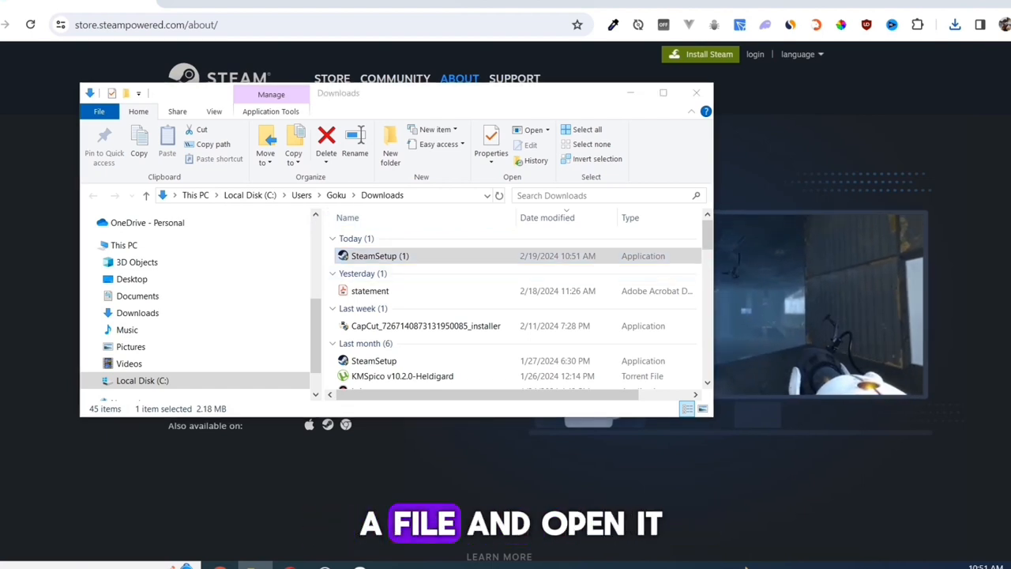
pyautogui.doubleClick(379, 256)
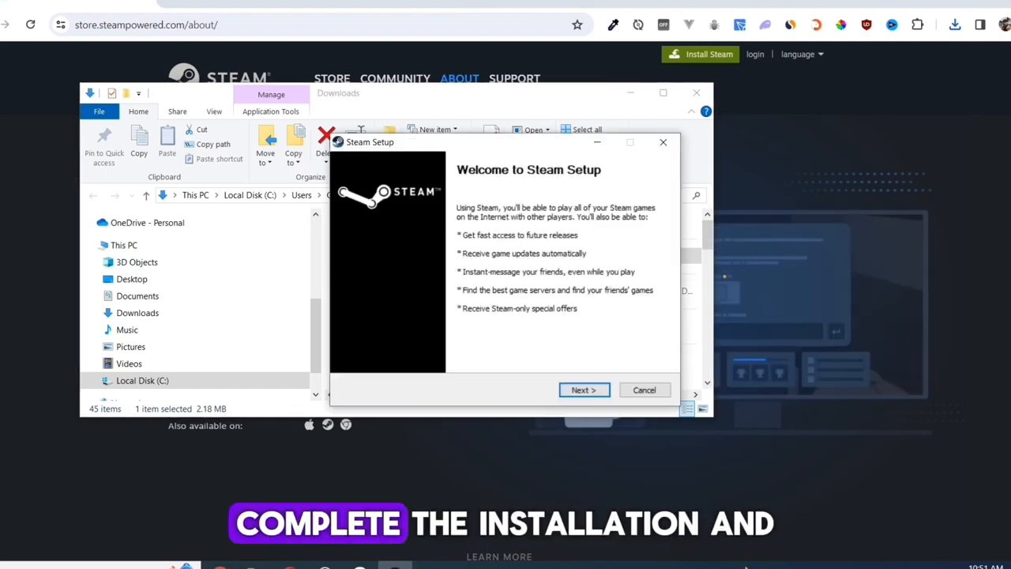
pyautogui.click(585, 388)
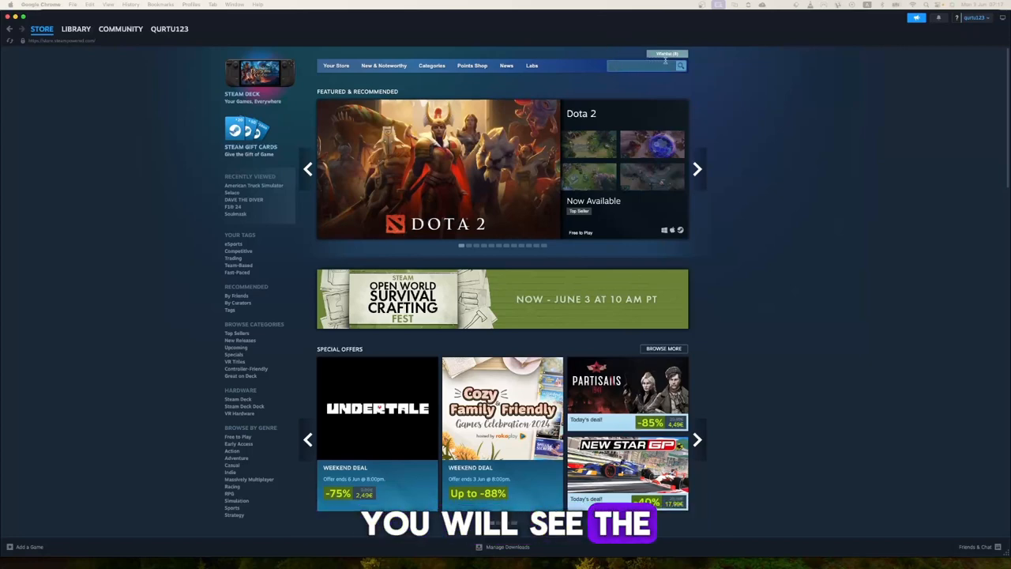
# Step: Find TerraTech Worlds in the store, add it to the cart and view the cart
pyautogui.write('TerraTech Worlds')
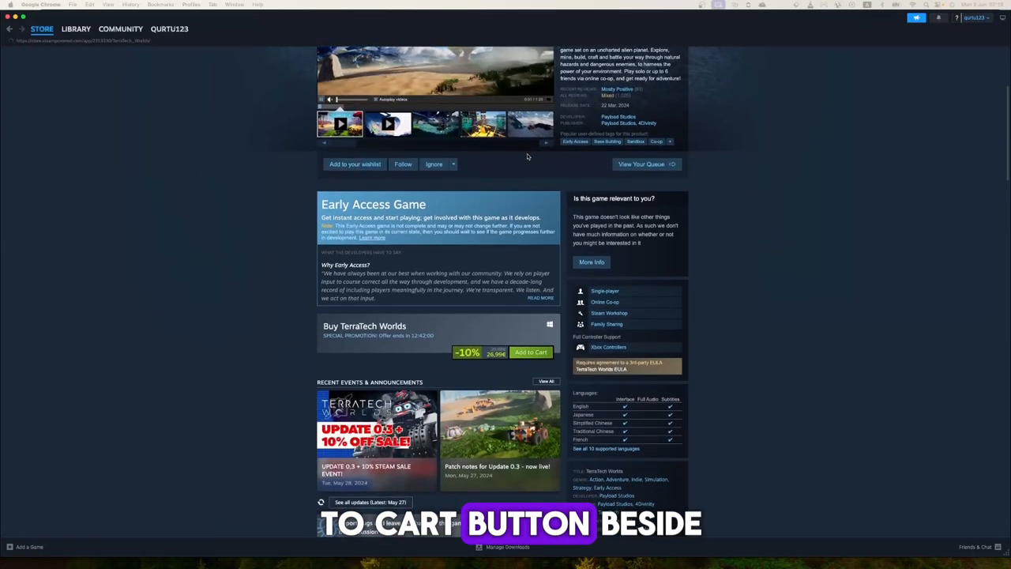
pyautogui.click(531, 351)
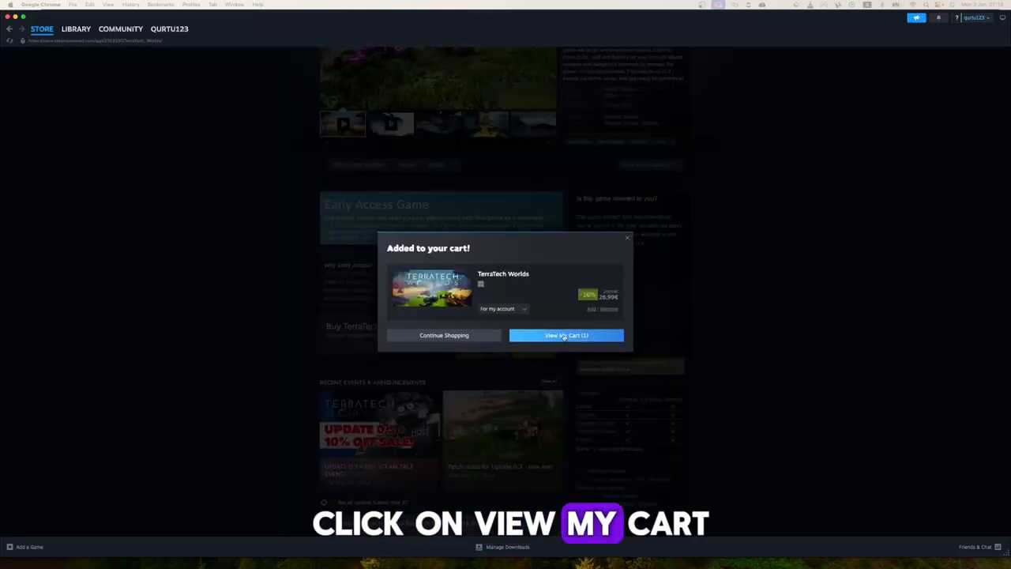
pyautogui.click(566, 335)
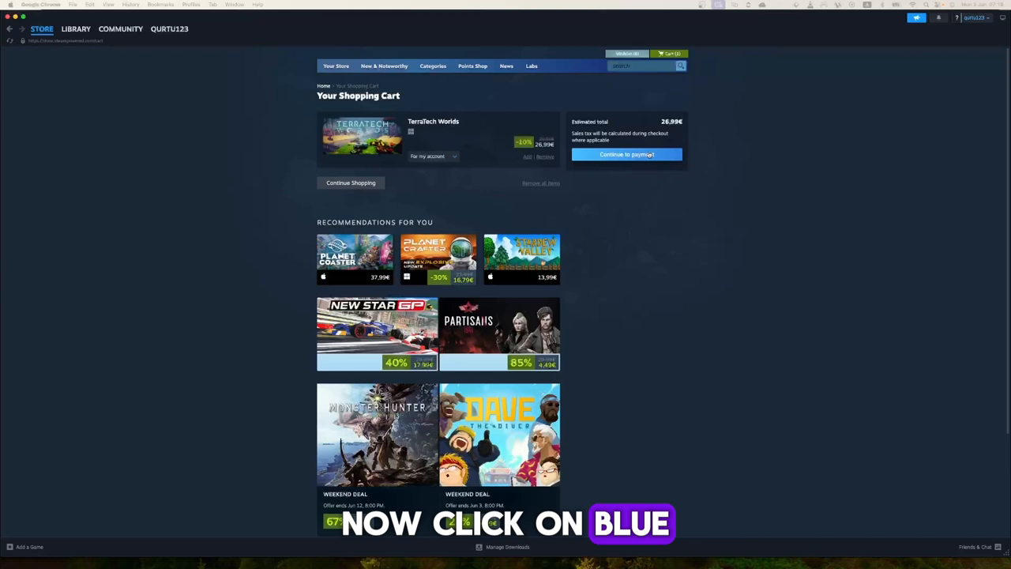
# Step: Continue to payment and choose PayPal from the payment method list
pyautogui.click(625, 155)
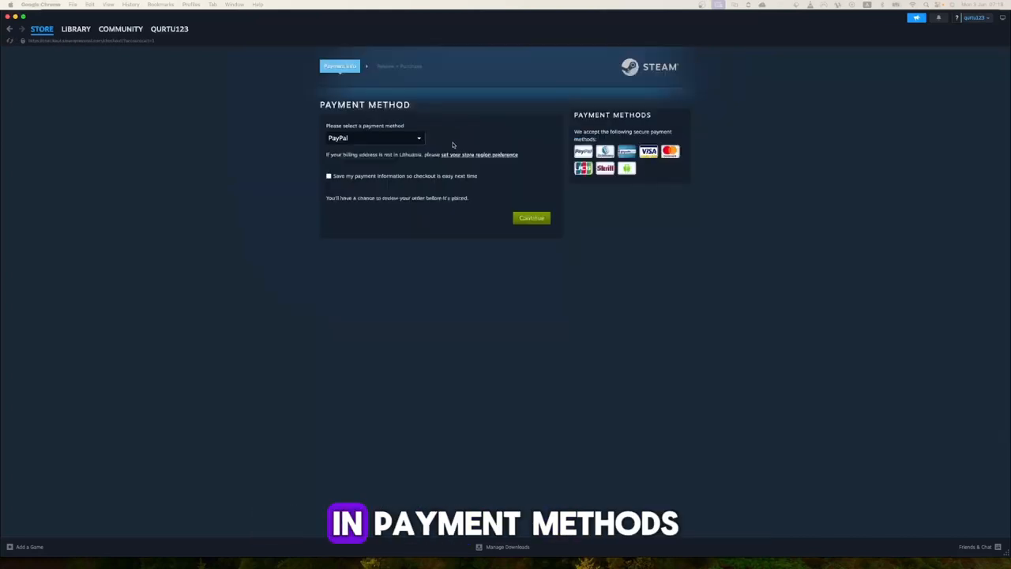
pyautogui.click(373, 137)
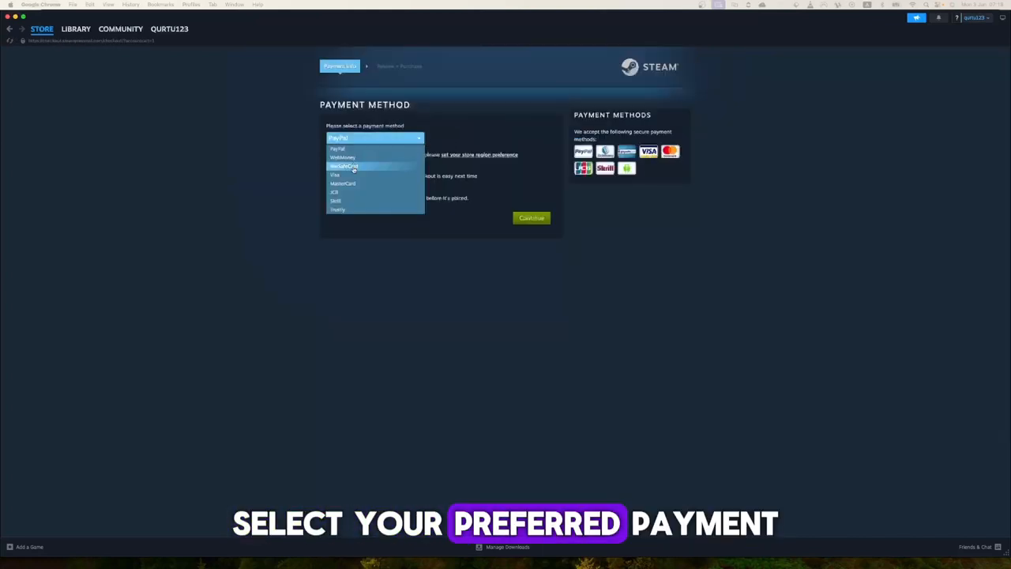
pyautogui.click(344, 166)
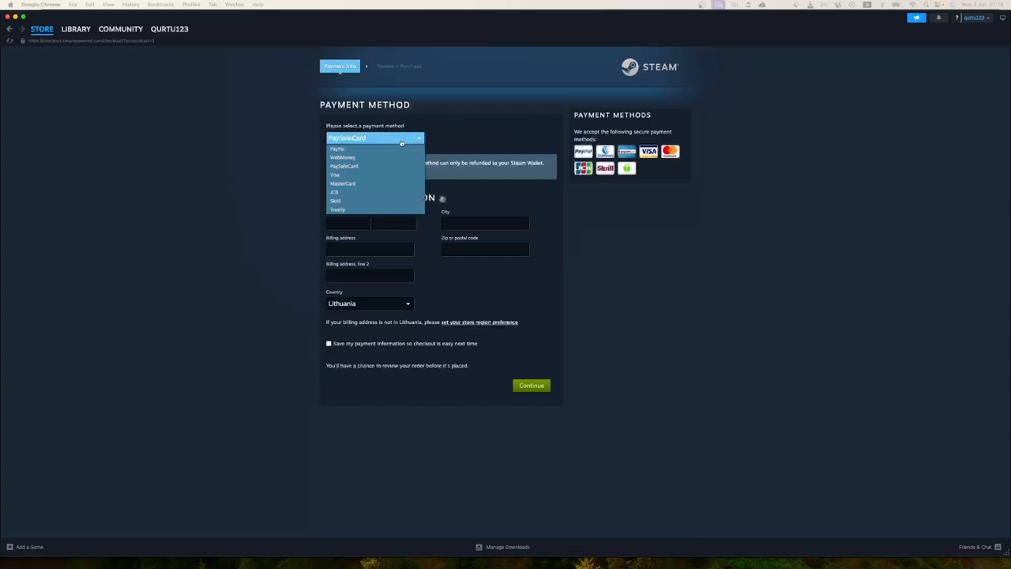
pyautogui.click(335, 174)
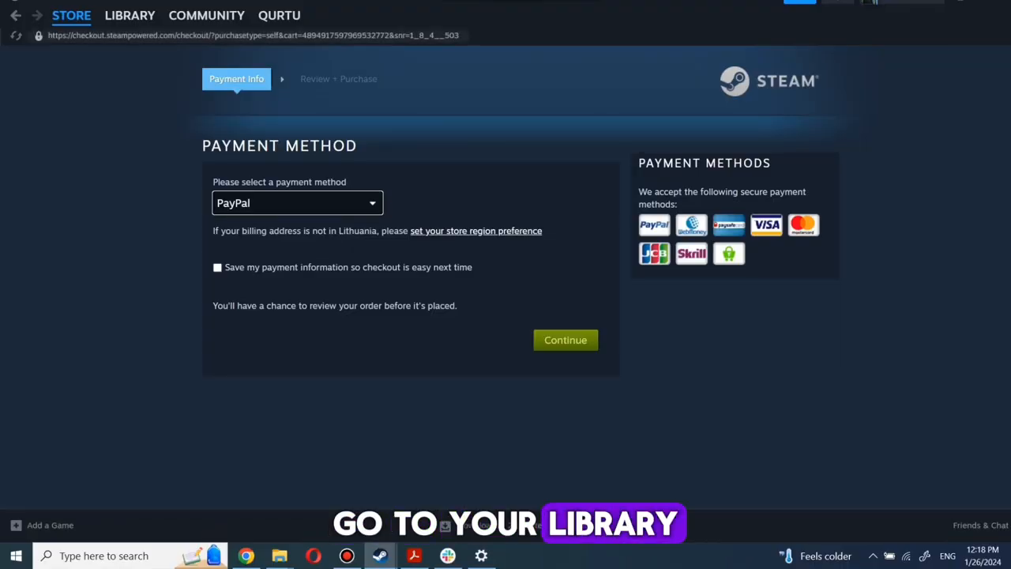
# Step: Browse the library's games list, visiting Counter-Strike 2 before settling on the Bloons TD 6 page
pyautogui.click(129, 16)
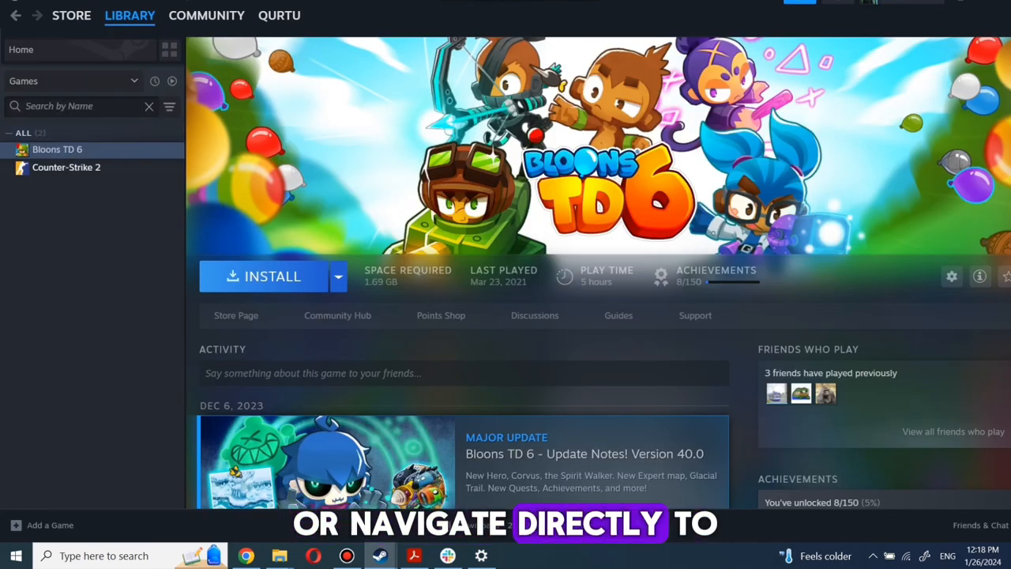
pyautogui.write('game name')
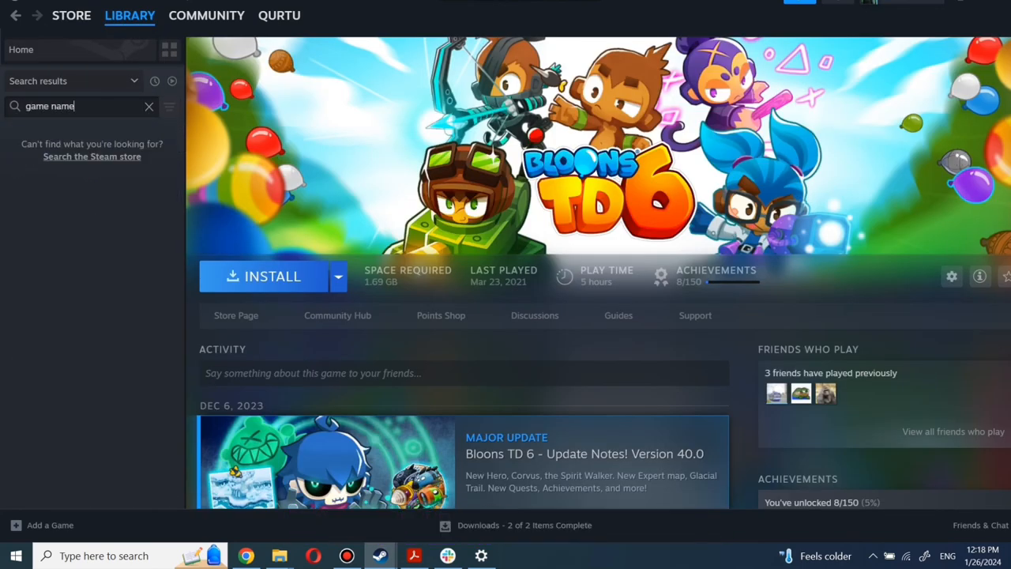
pyautogui.click(149, 106)
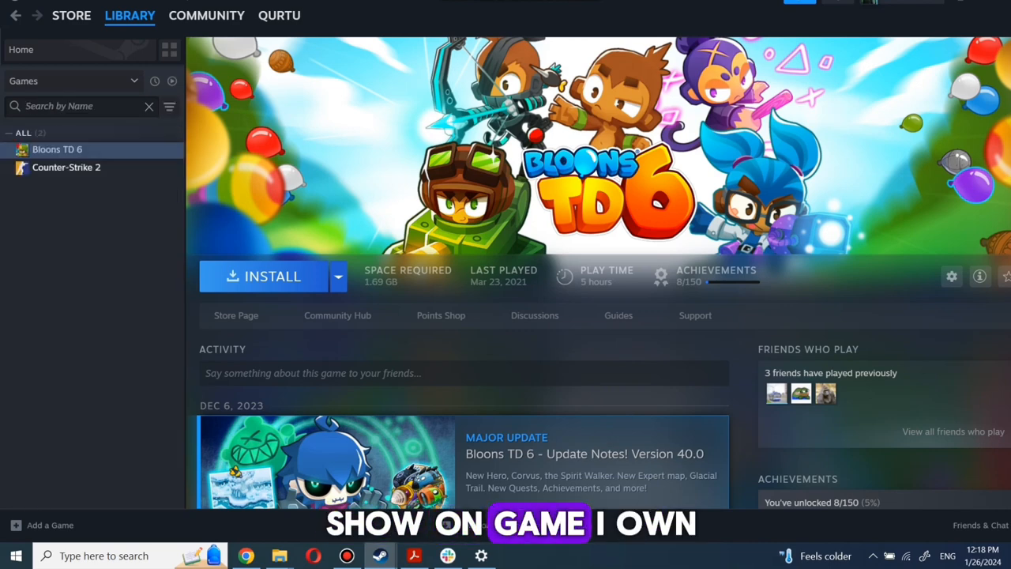
pyautogui.click(67, 168)
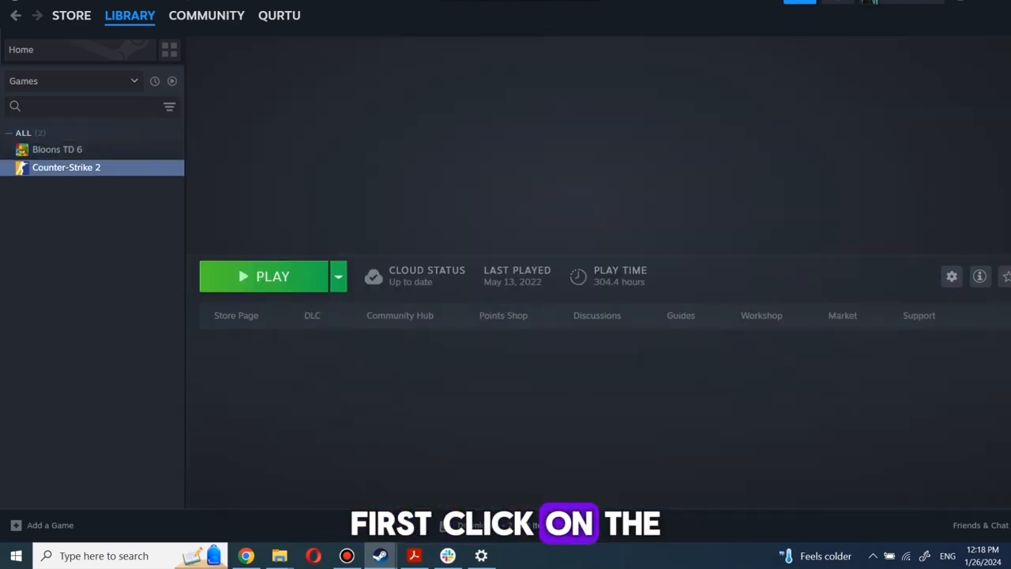
pyautogui.click(57, 149)
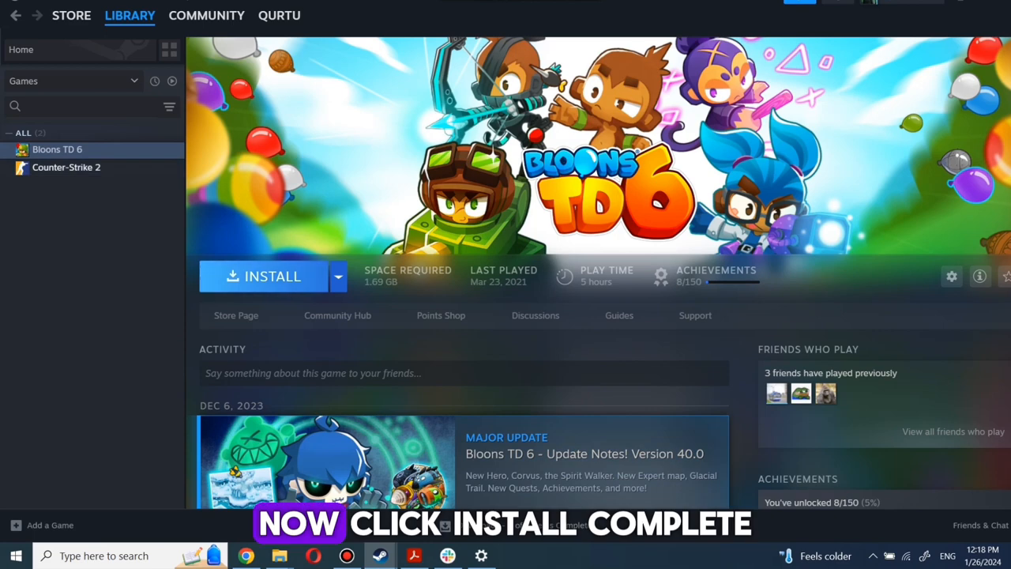
# Step: Install Bloons TD 6 to the local drive, launch it and answer yes to recommending it
pyautogui.click(272, 275)
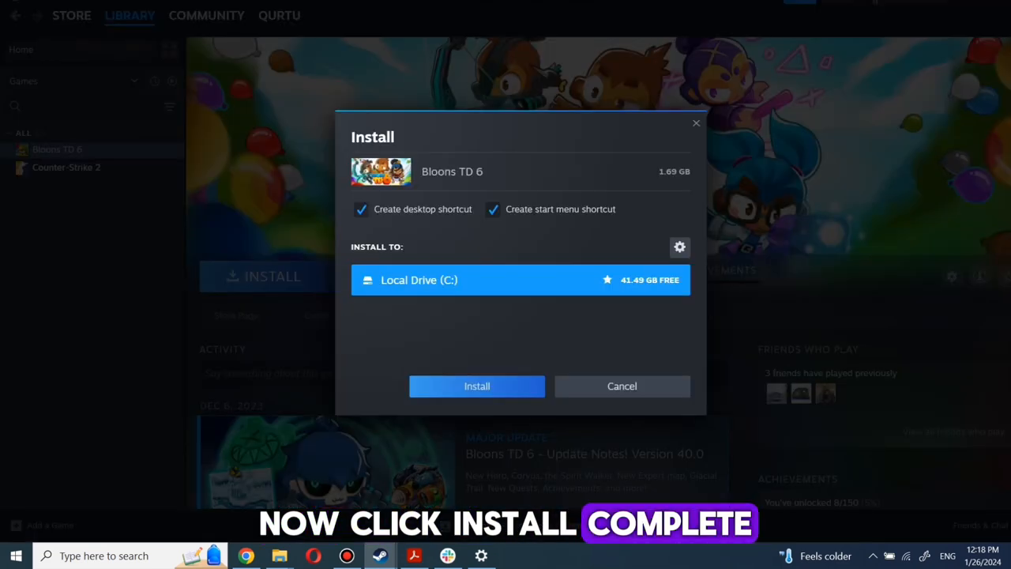
pyautogui.click(477, 386)
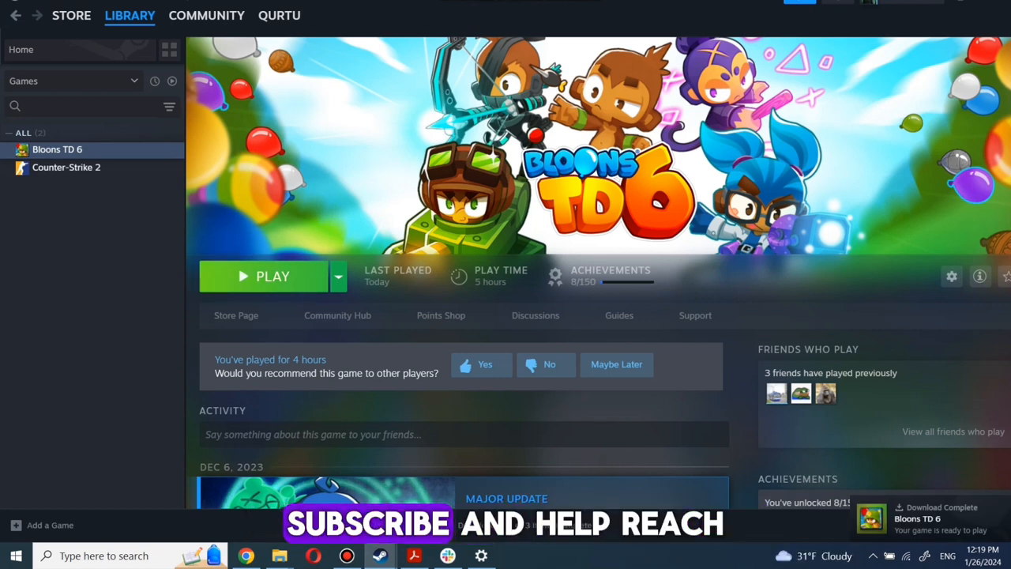
pyautogui.click(480, 363)
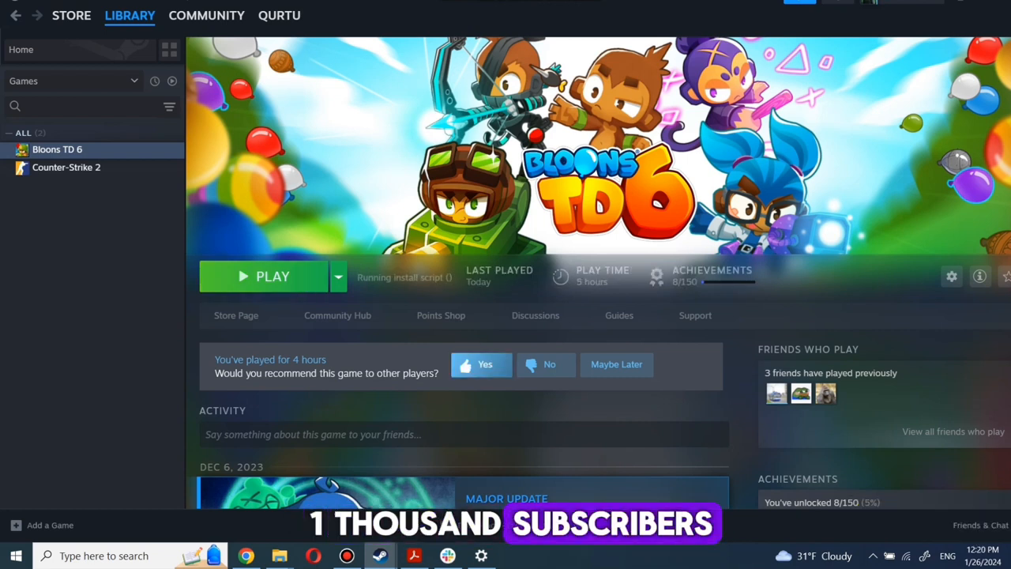
pyautogui.click(272, 275)
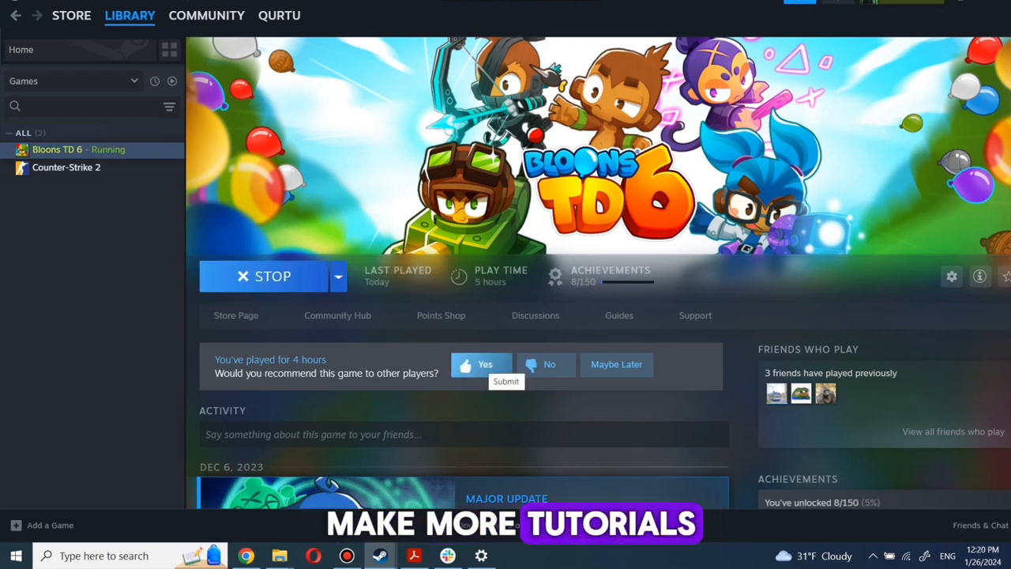